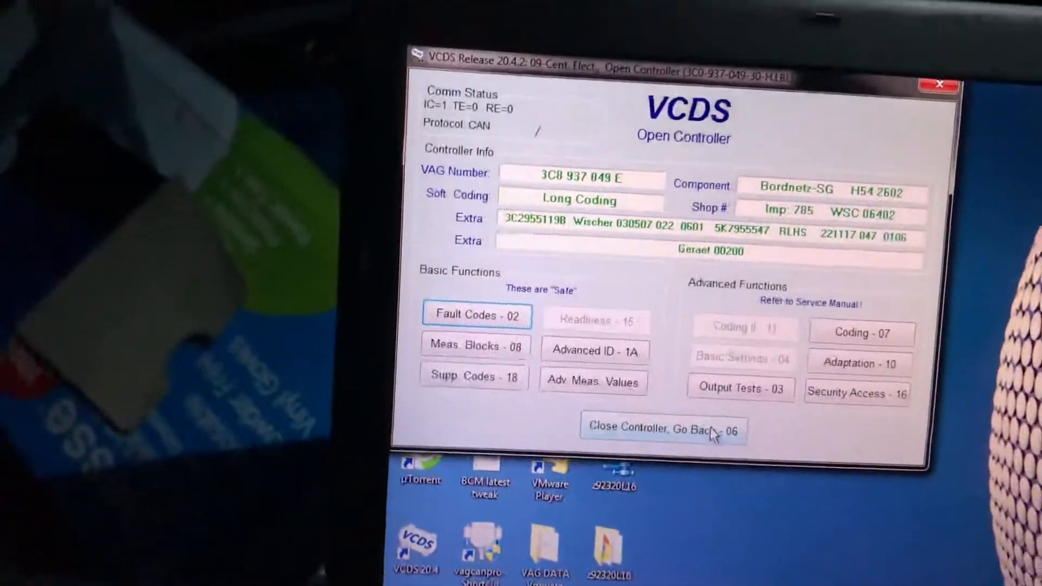
# Leave the current controller and connect to the 09 Central Electrics module
pyautogui.click(663, 427)
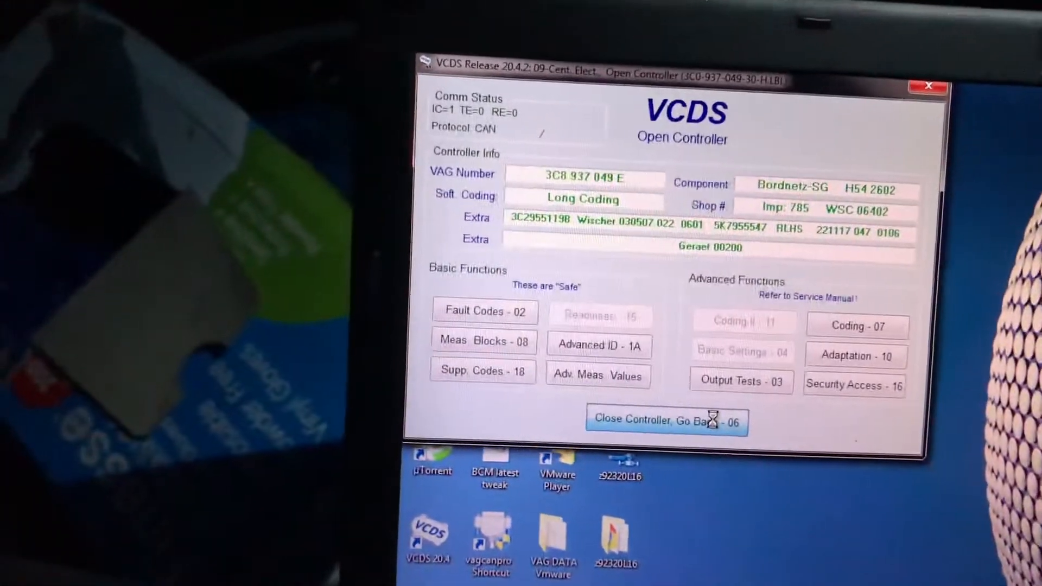
pyautogui.click(666, 419)
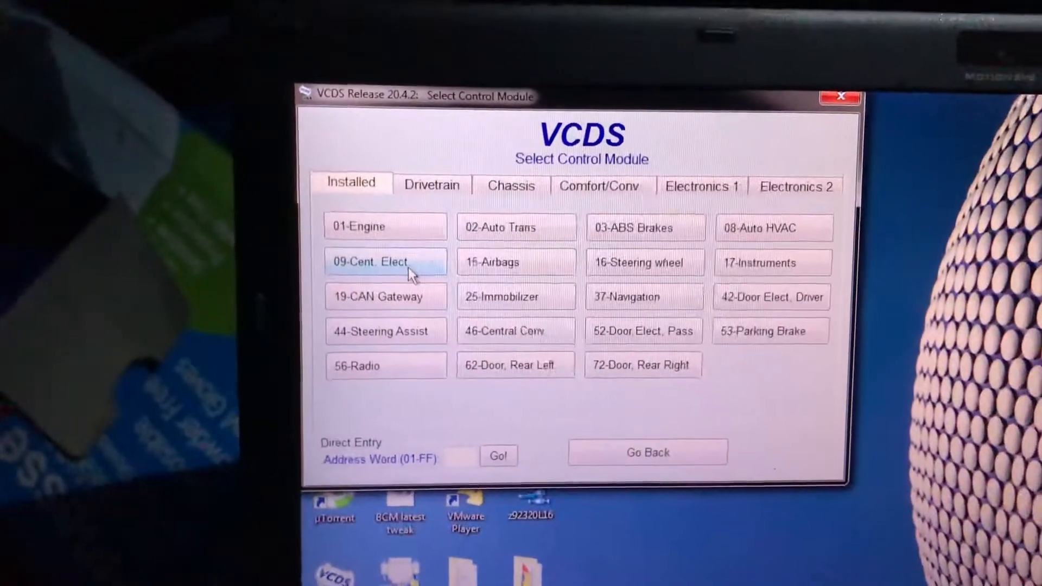
pyautogui.click(386, 261)
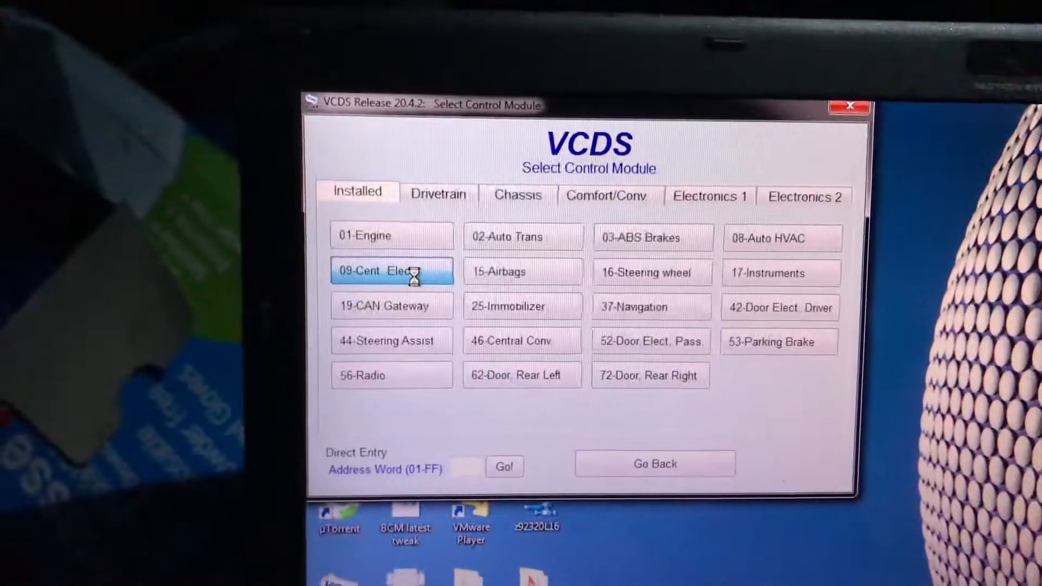
pyautogui.click(392, 270)
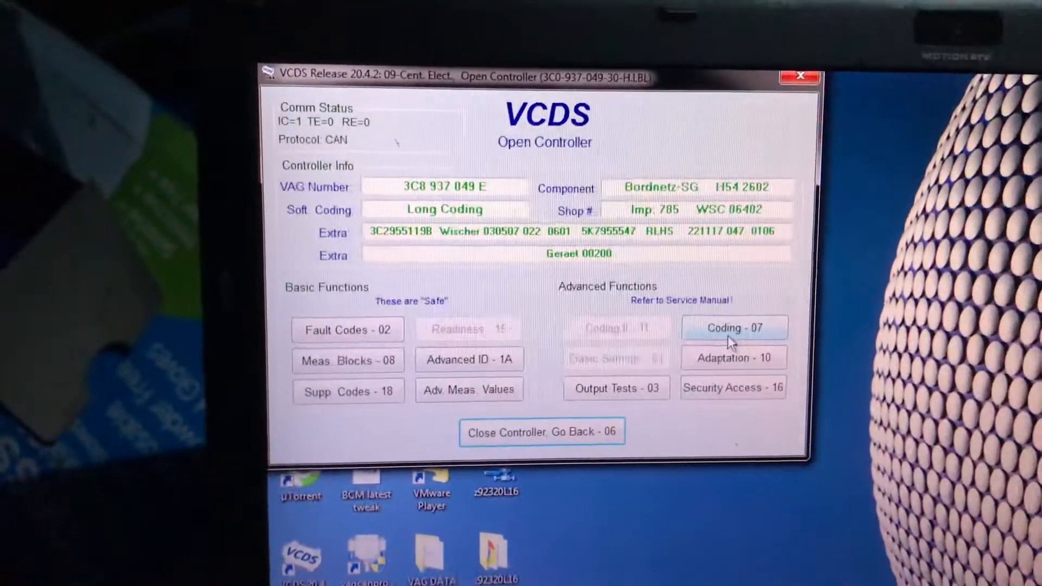
# Enter Coding - 07 for Central Electrics and launch the Long Coding Helper
pyautogui.click(733, 327)
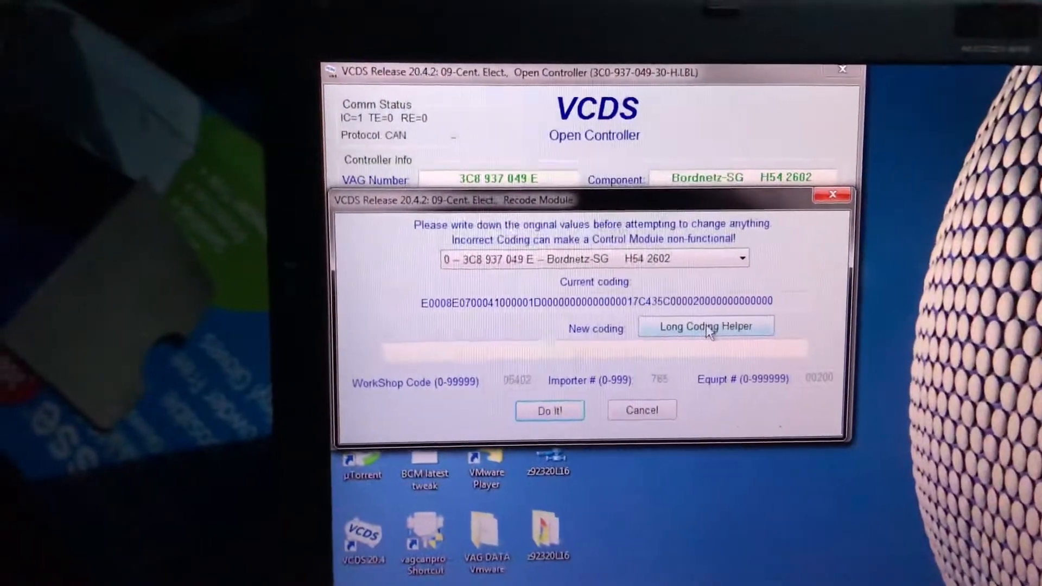
pyautogui.click(706, 327)
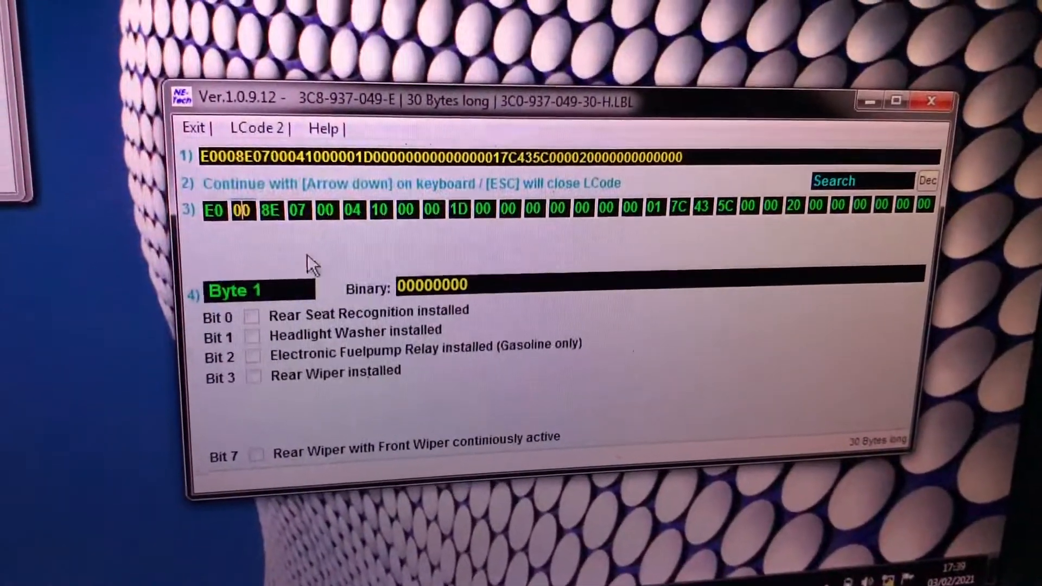
# In Byte 2, enable Bit 4 Coming-Home Mode via light sensor, changing 8E to 9E
pyautogui.press('down')
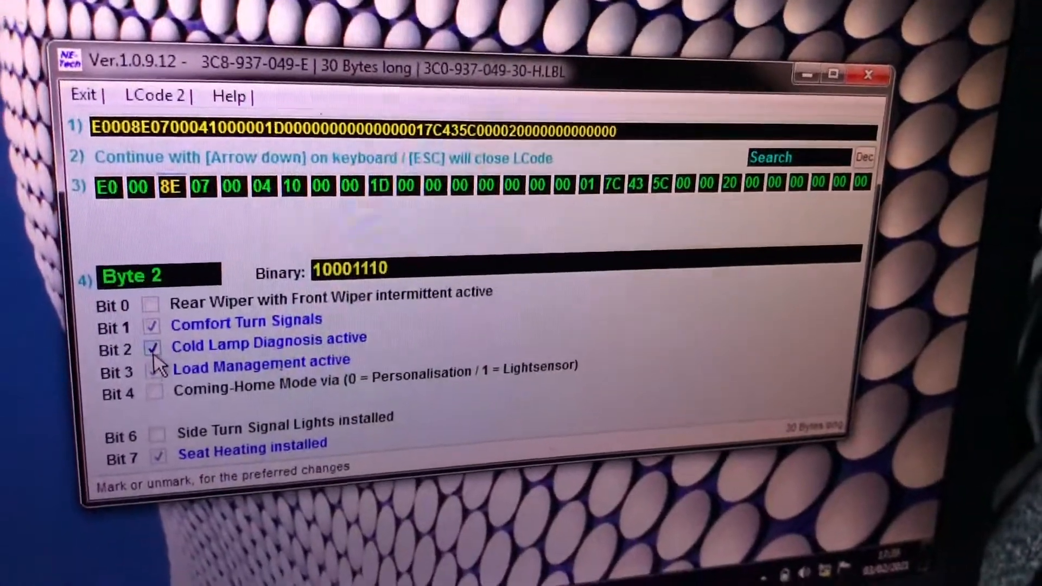
pyautogui.click(152, 371)
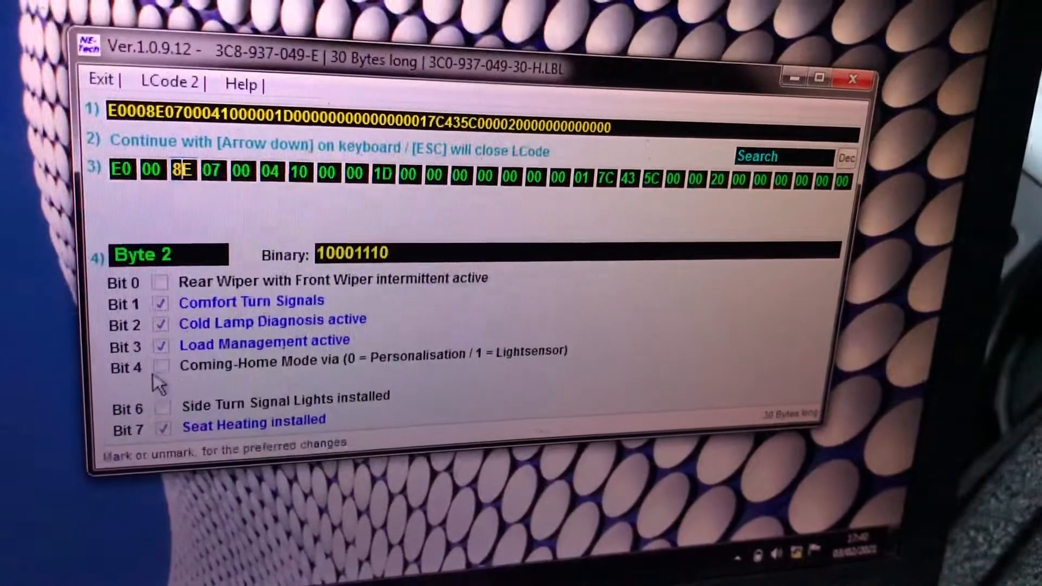
pyautogui.click(159, 366)
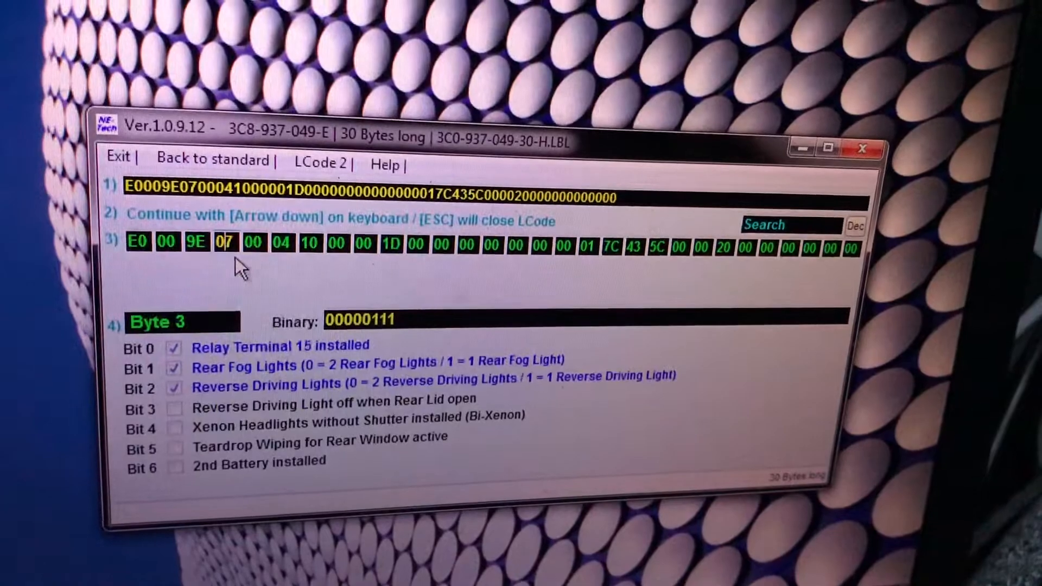
# Step through Bytes 3 to 6 unchanged and arrive at Byte 7, parking light value 0
pyautogui.press('down')
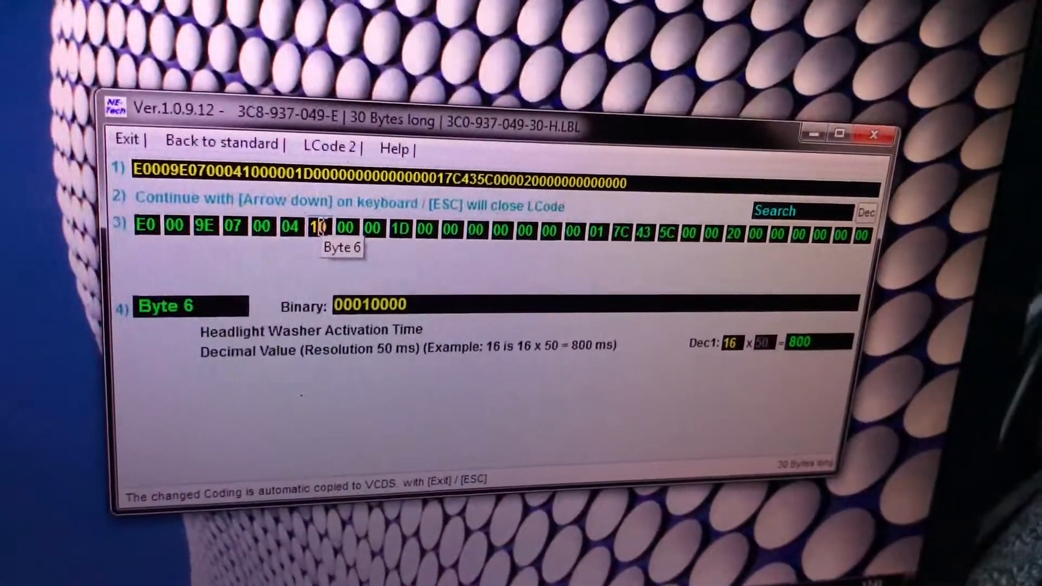
pyautogui.press('Down')
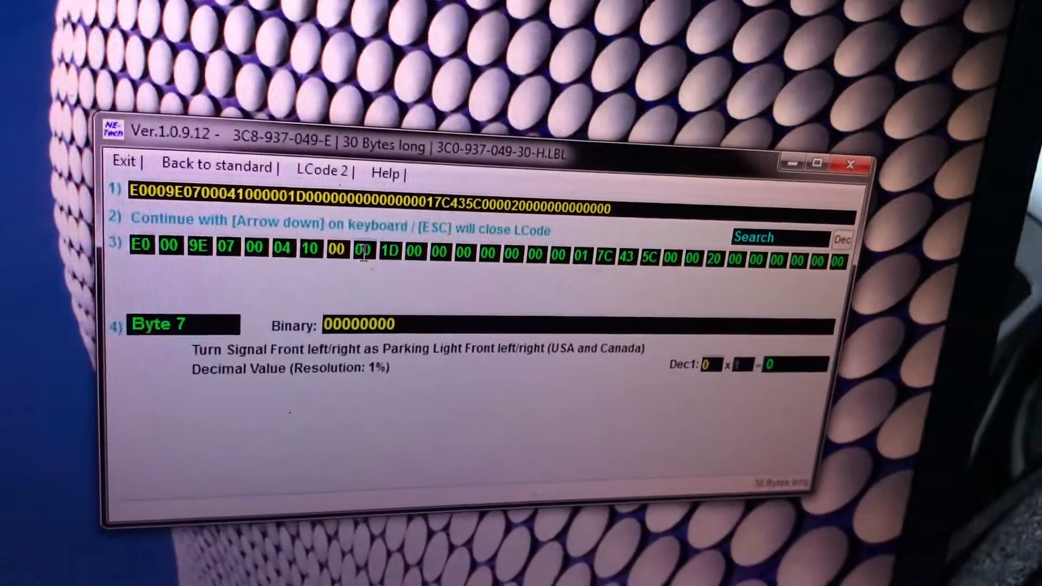
# Advance through Byte 8 to Byte 9, rear brake light as parking light, kept at 29
pyautogui.press('Down')
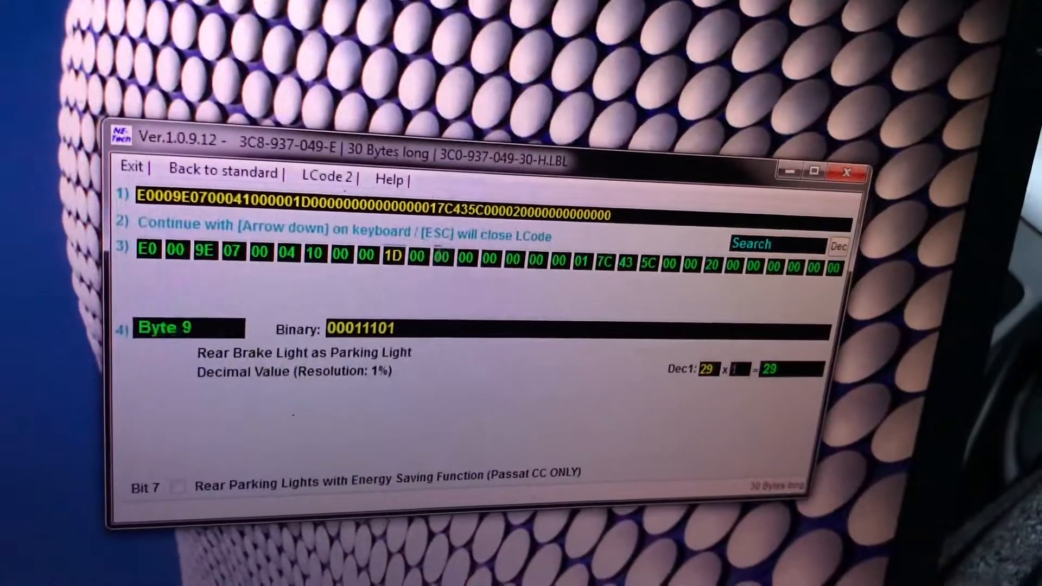
# Step through the intermediate bytes unchanged to reach Byte 19, cold diagnosis
pyautogui.press('Down')
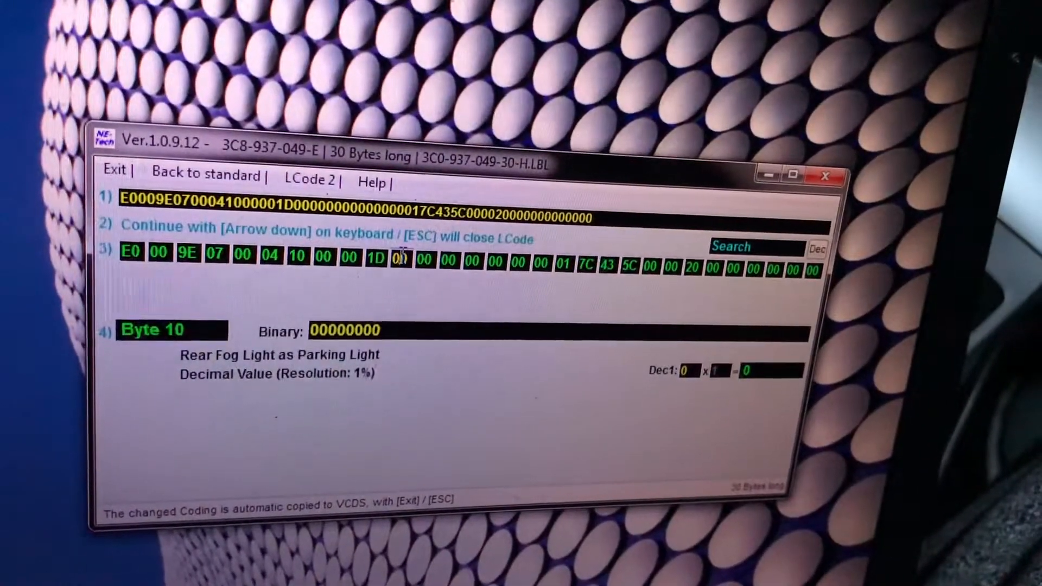
pyautogui.press('down')
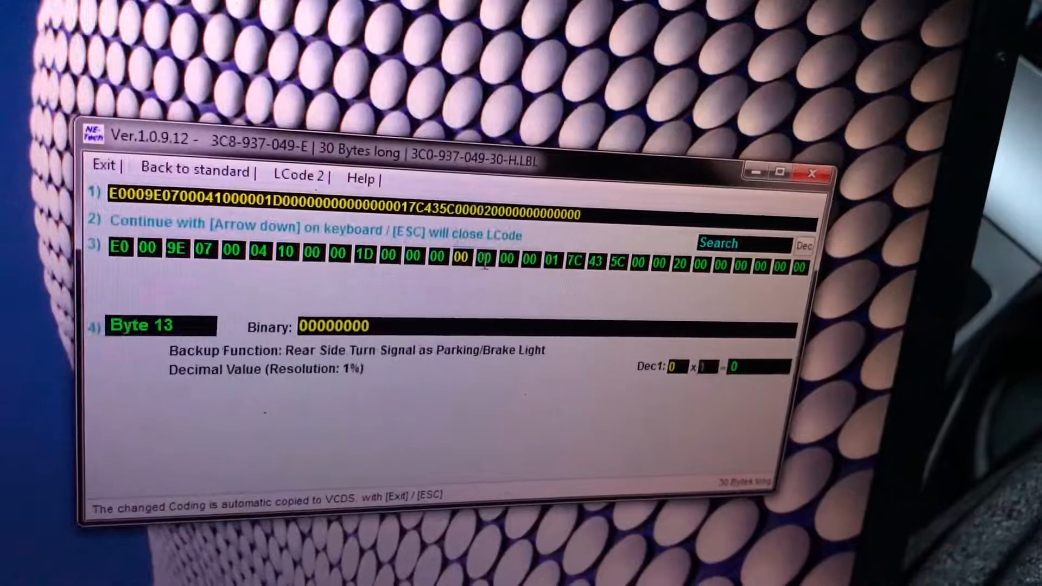
pyautogui.press('Down')
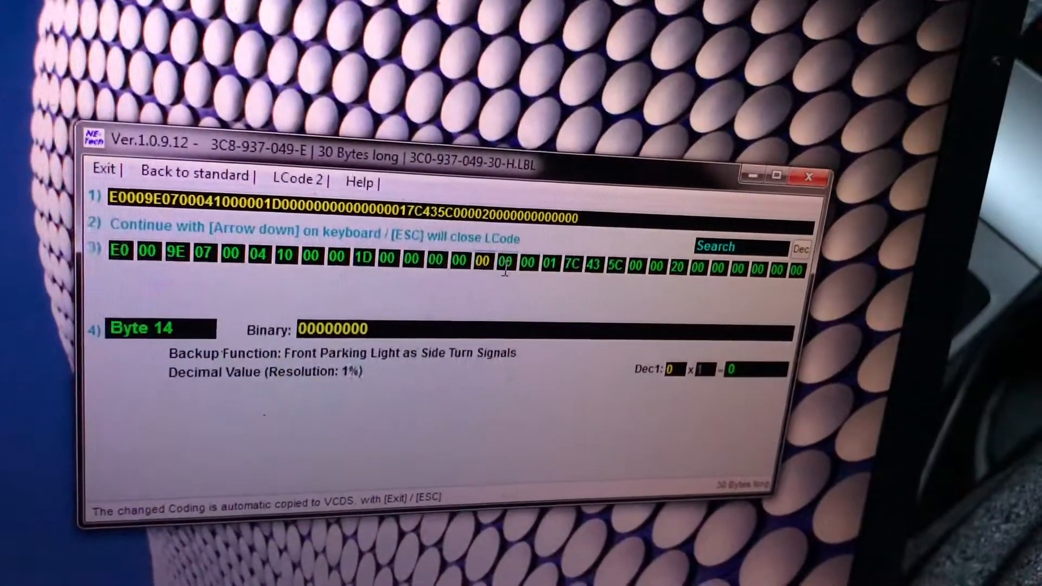
pyautogui.press('down')
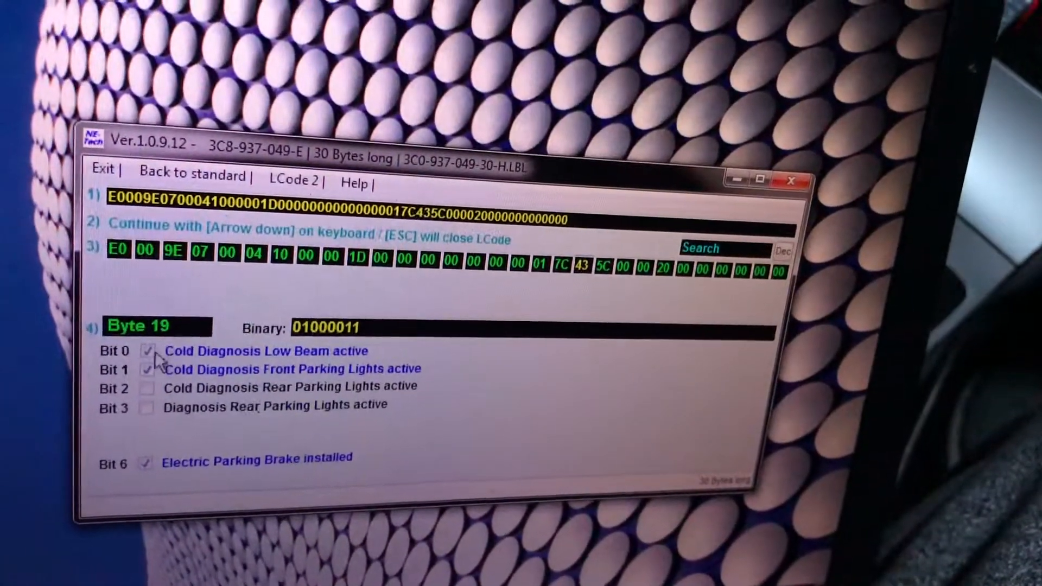
# Untick Bit 0 low beam and Bit 1 front parking lights cold diagnosis, making Byte 19 read 40
pyautogui.click(145, 350)
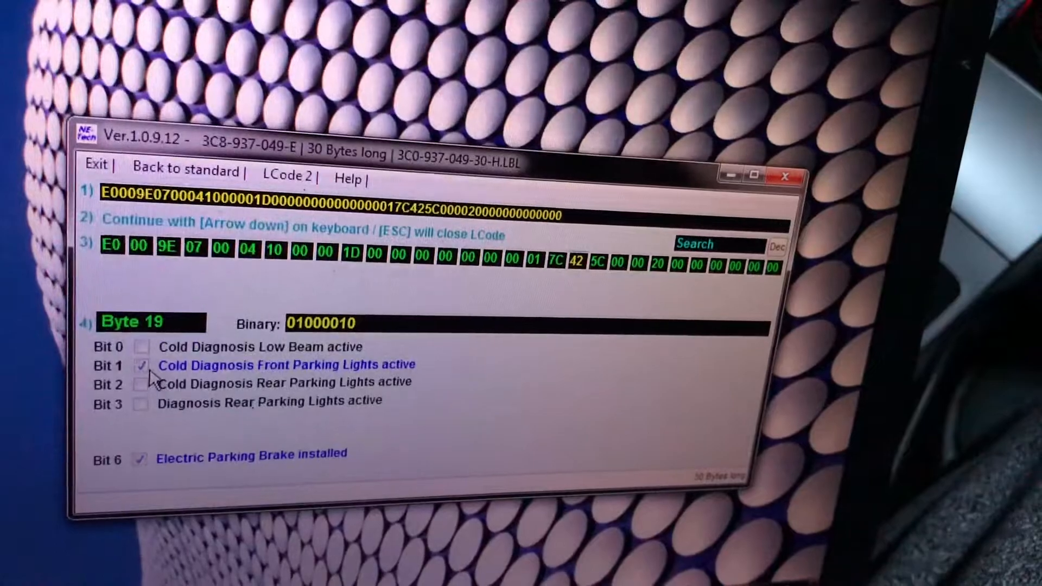
pyautogui.click(141, 365)
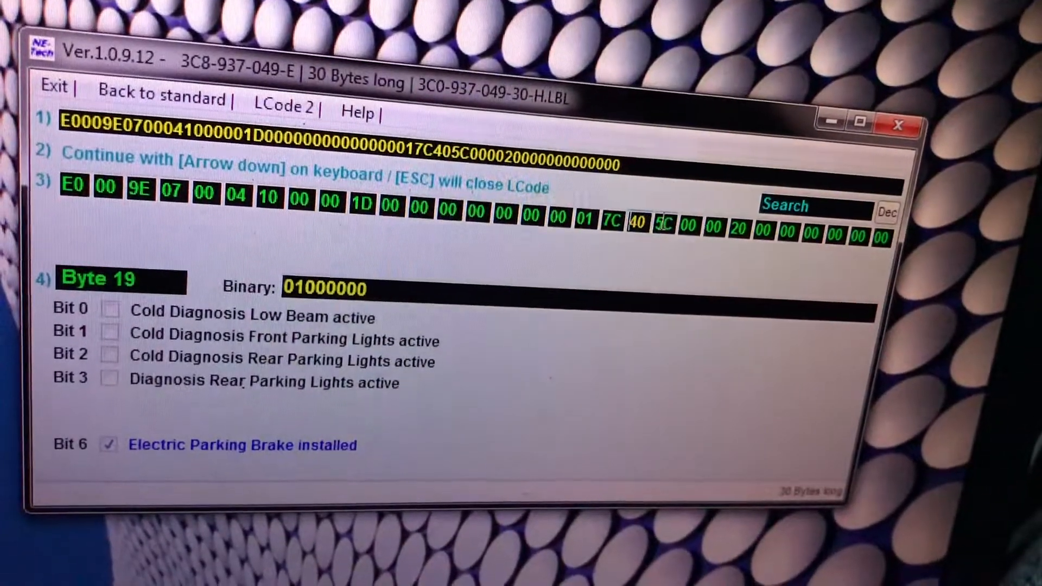
# Advance through Byte 20 to Byte 23, left at 20 with new coming-home logic
pyautogui.press('Down')
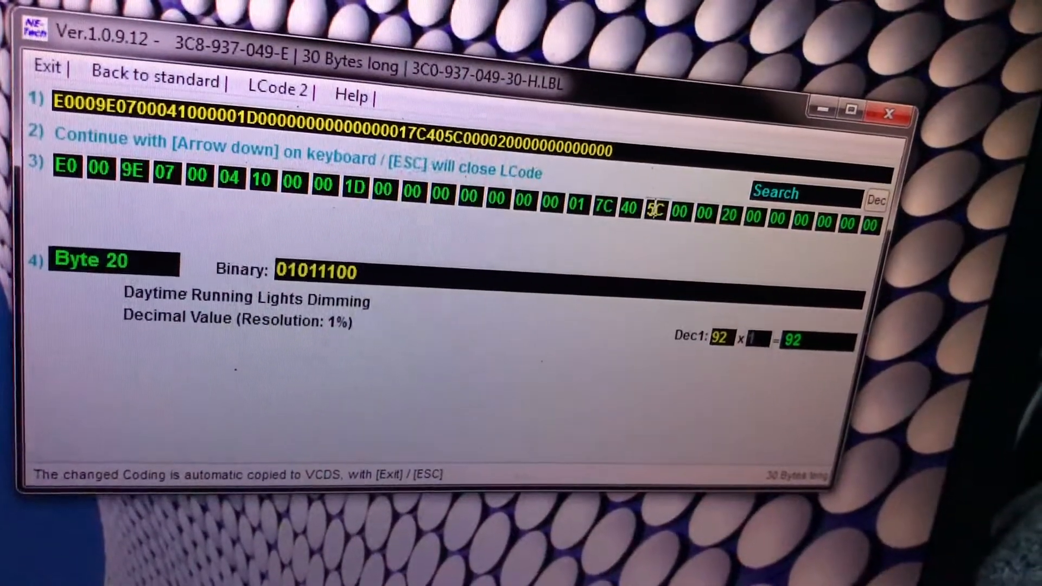
pyautogui.press('Down')
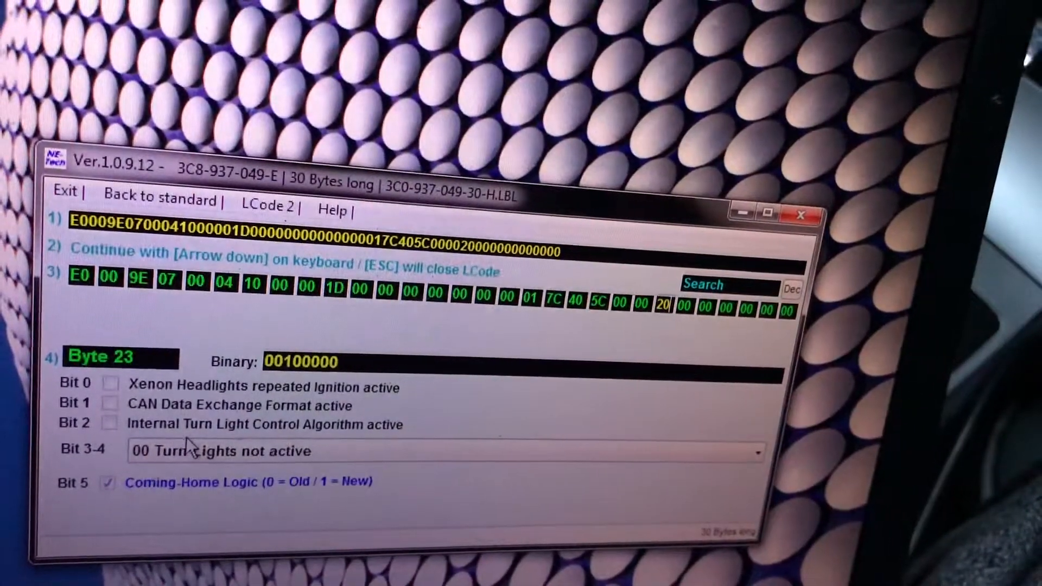
# Step through Bytes 24 to 28 unchanged so the modified long coding lands in the Recode window
pyautogui.click(751, 450)
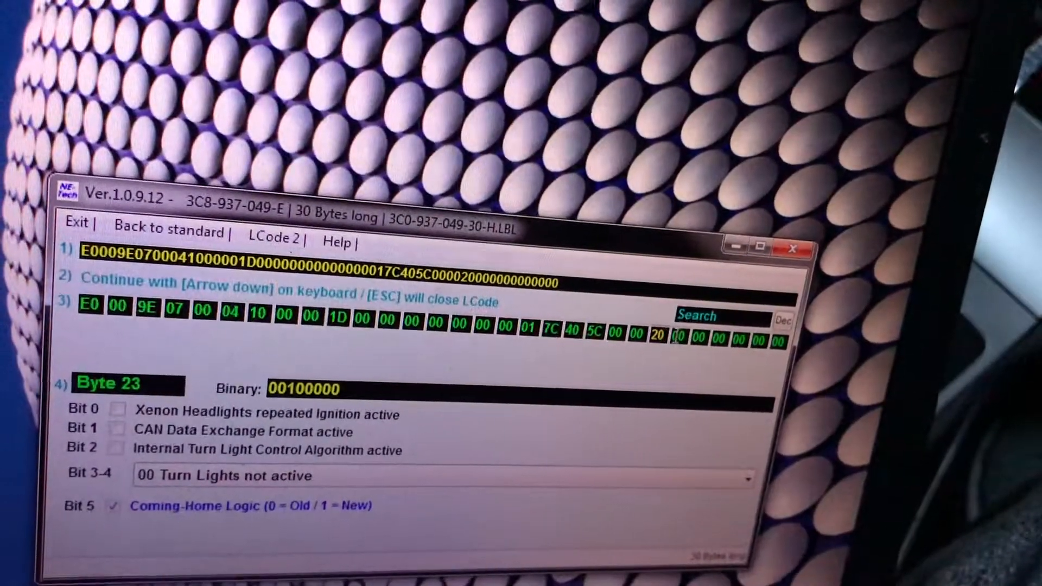
pyautogui.press('Down')
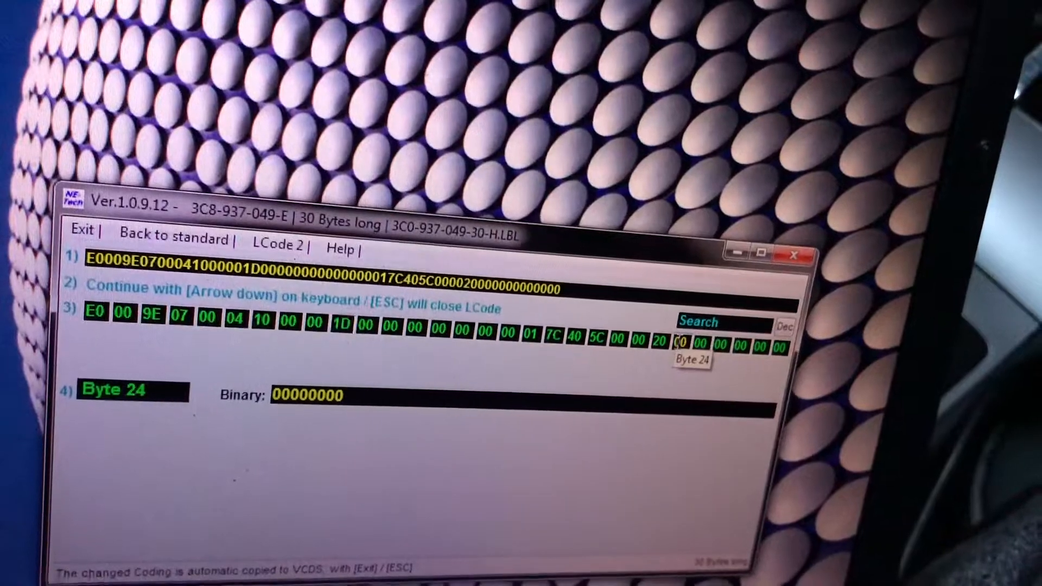
pyautogui.press('Down')
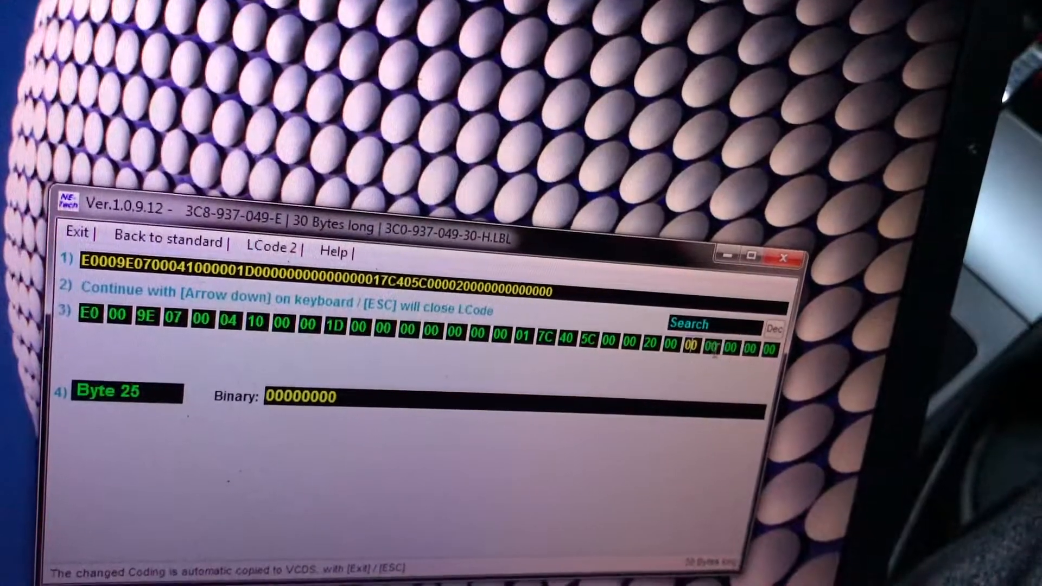
pyautogui.press('Down')
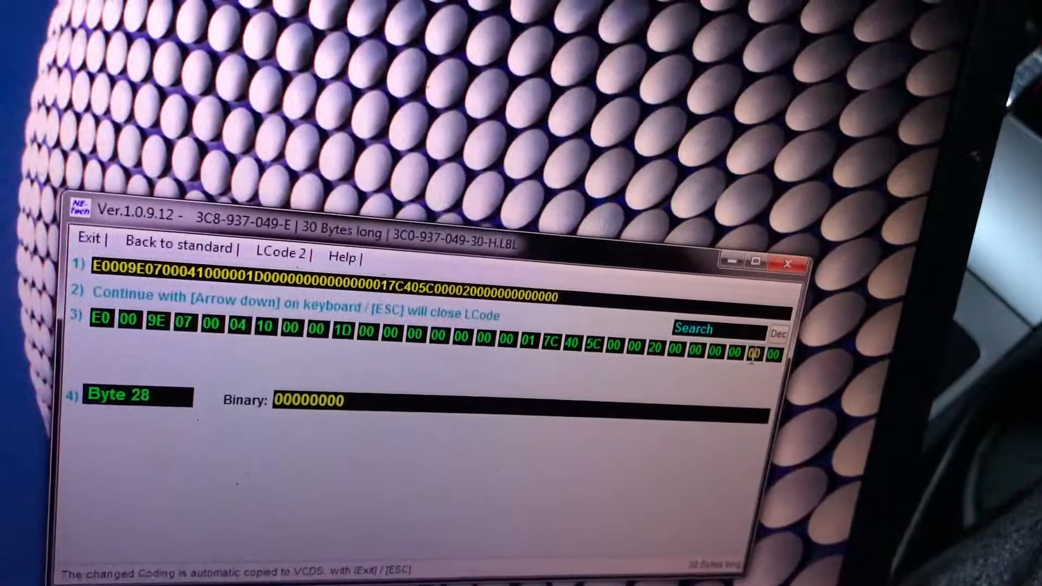
pyautogui.press('down')
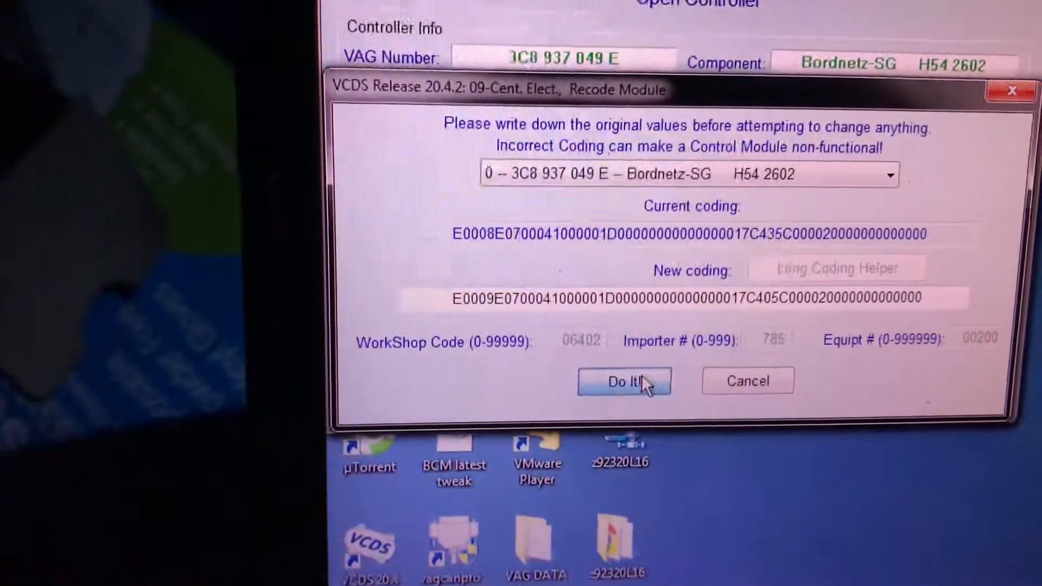
# Write the new long coding with Do It! and acknowledge the Coding accepted message
pyautogui.click(623, 380)
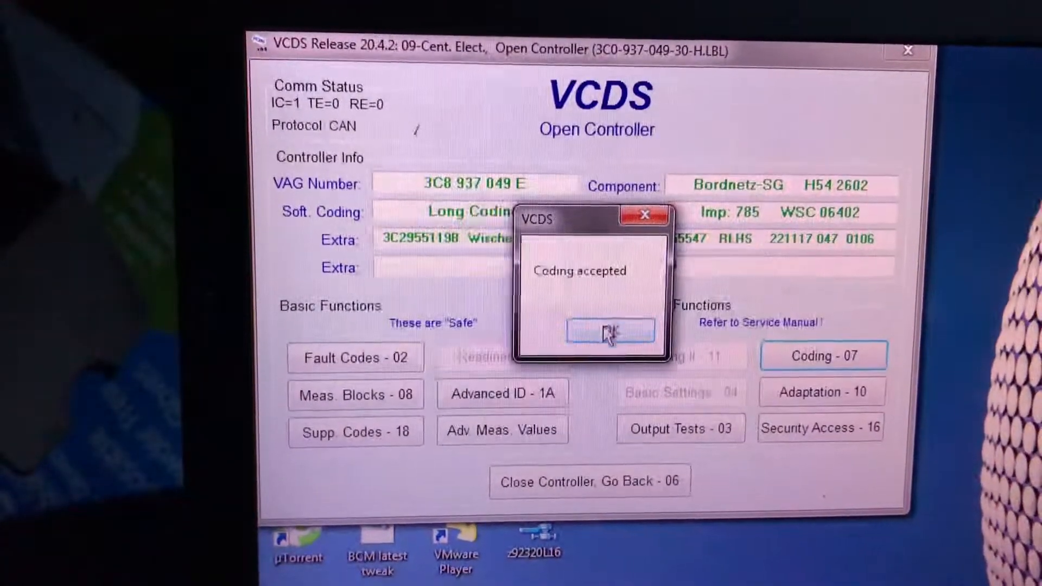
pyautogui.click(609, 331)
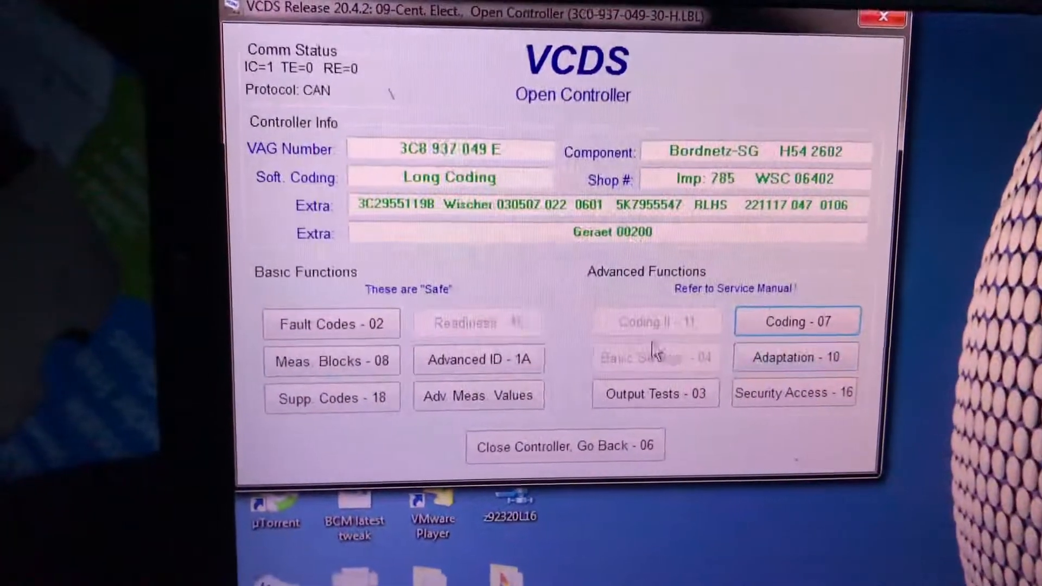
# Clear the stored fault codes in Fault Codes - 02, confirm, and go back to the controller screen
pyautogui.click(332, 324)
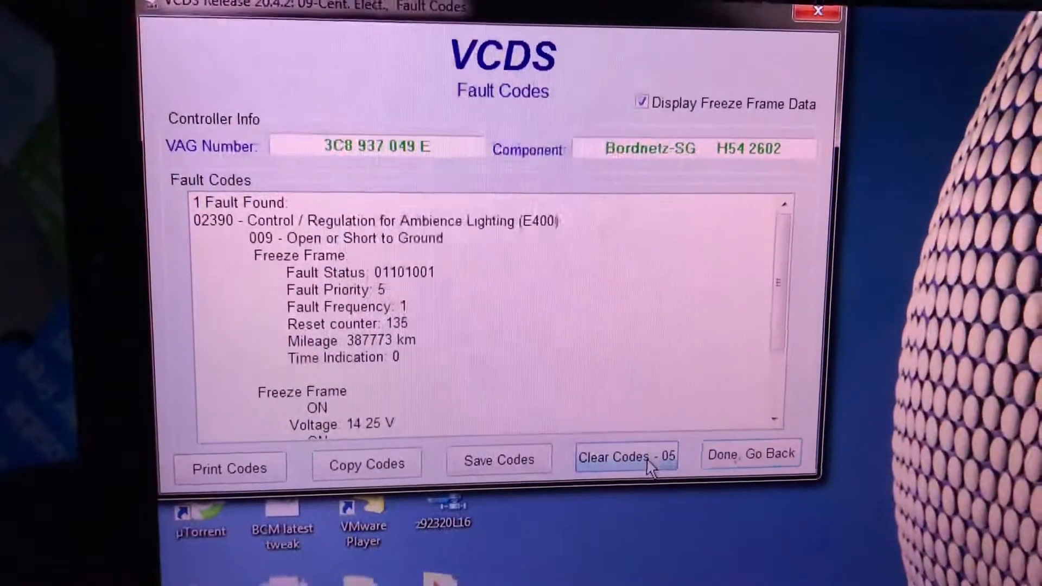
pyautogui.click(625, 456)
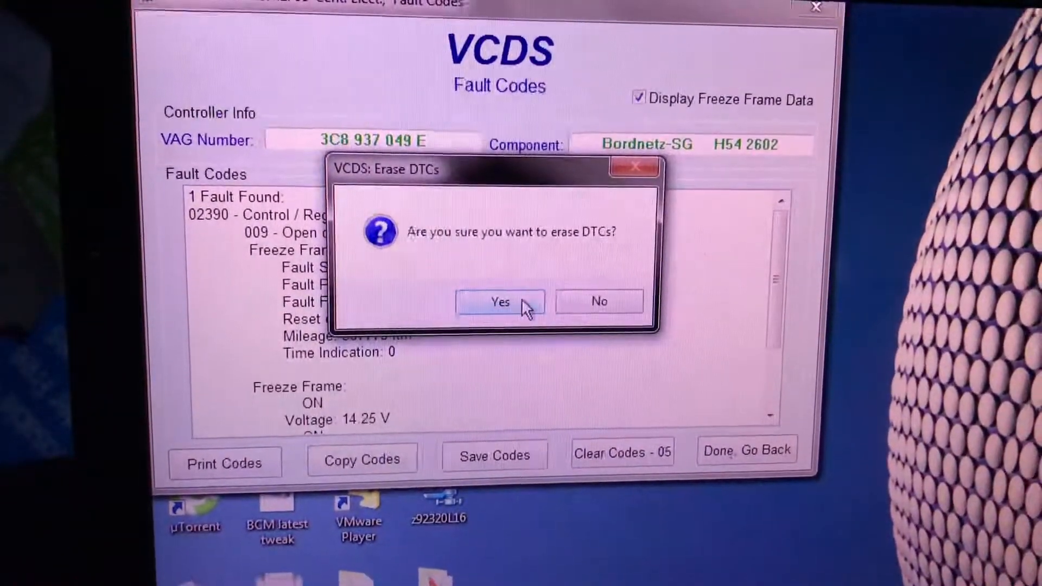
pyautogui.click(499, 301)
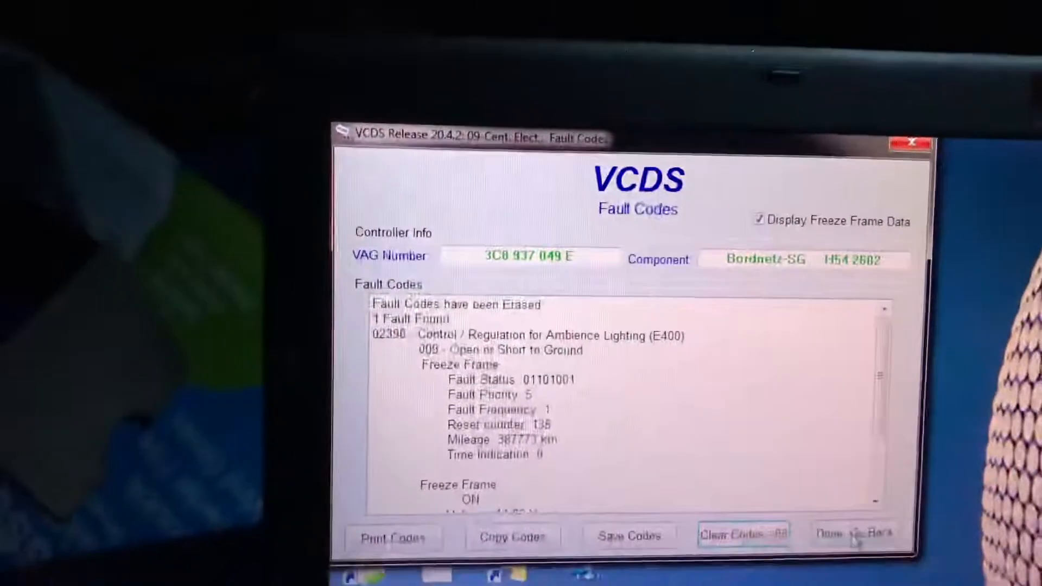
pyautogui.click(855, 535)
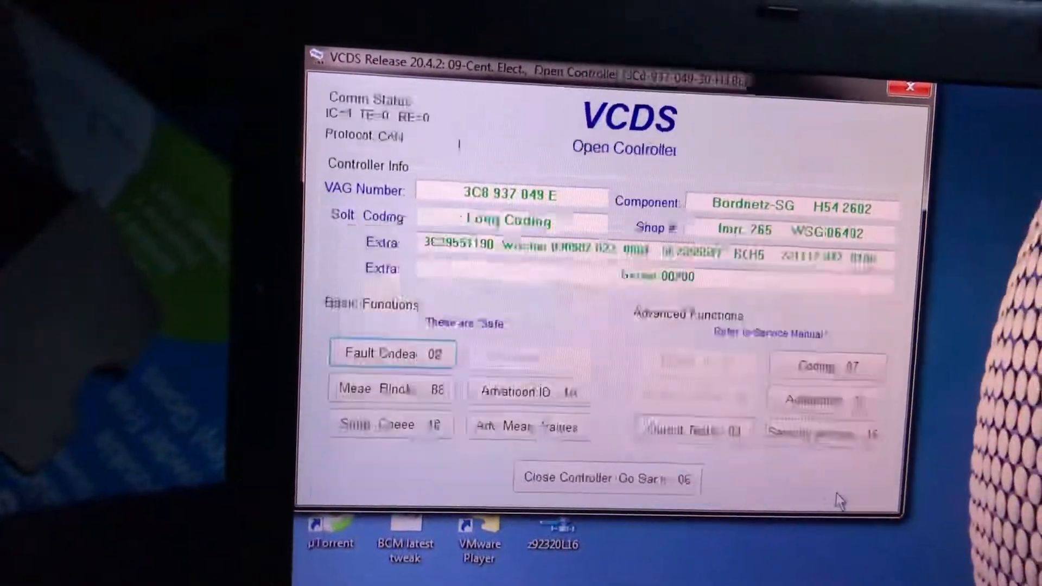